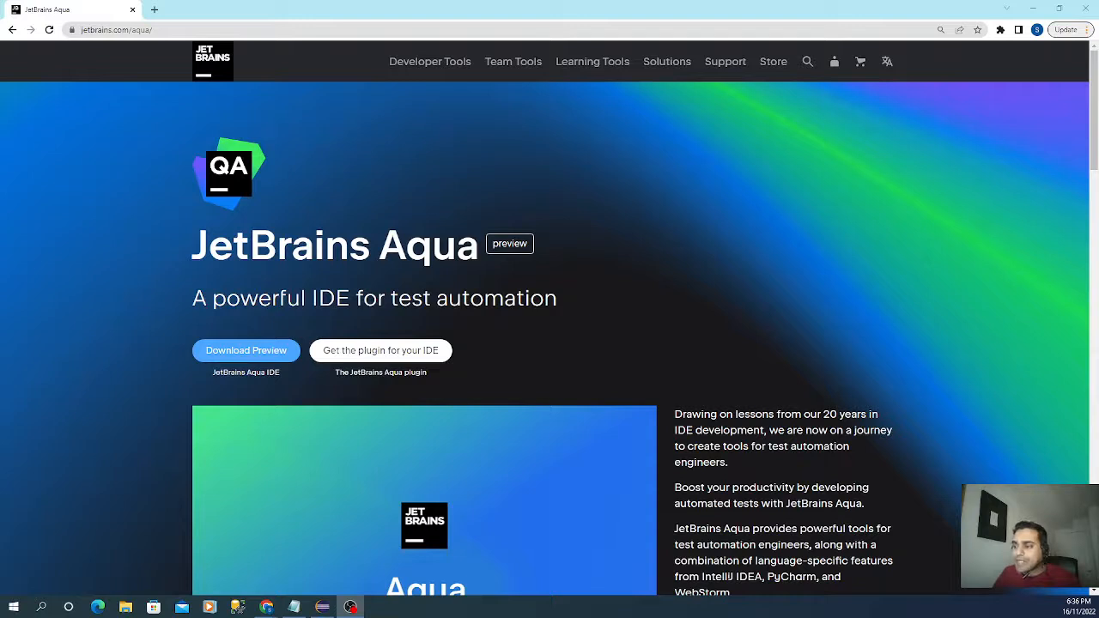
pyautogui.moveTo(556, 325)
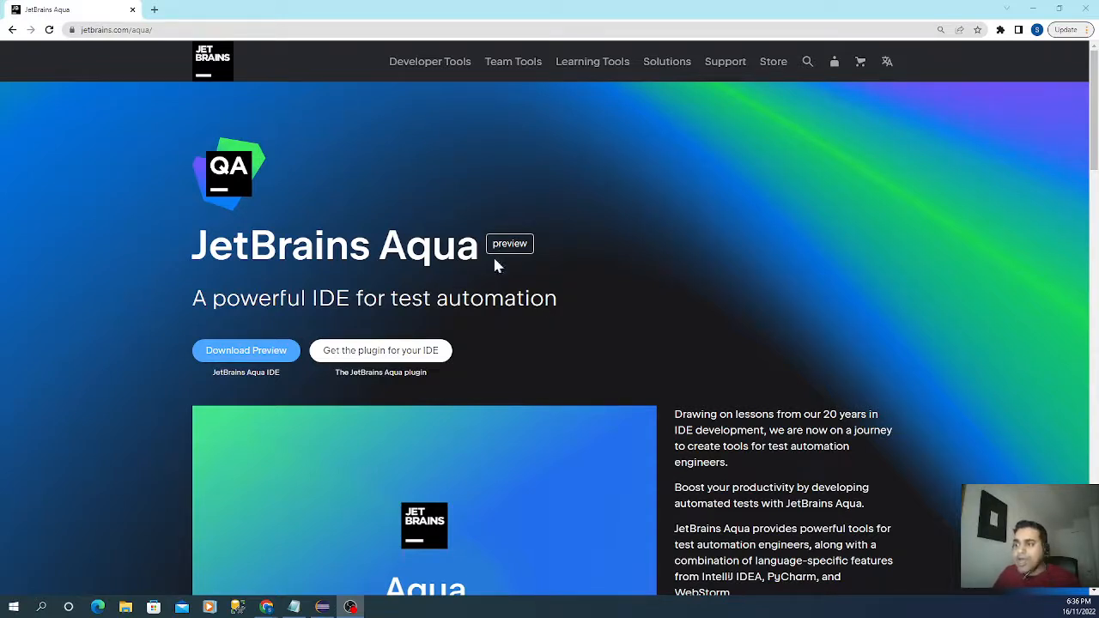
pyautogui.moveTo(347, 289)
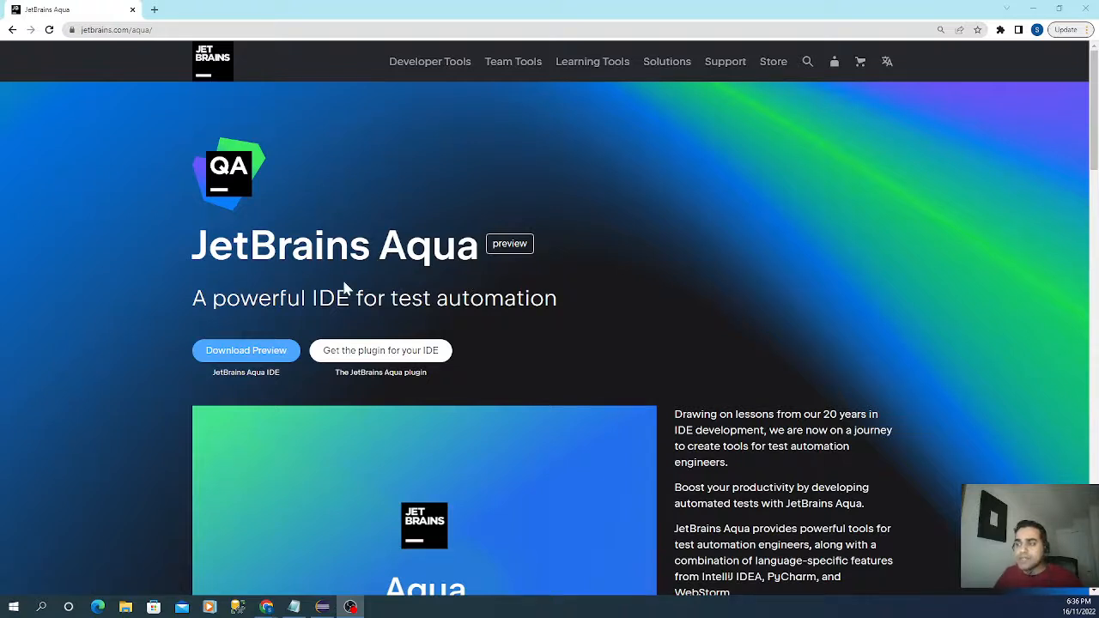
pyautogui.moveTo(278, 207)
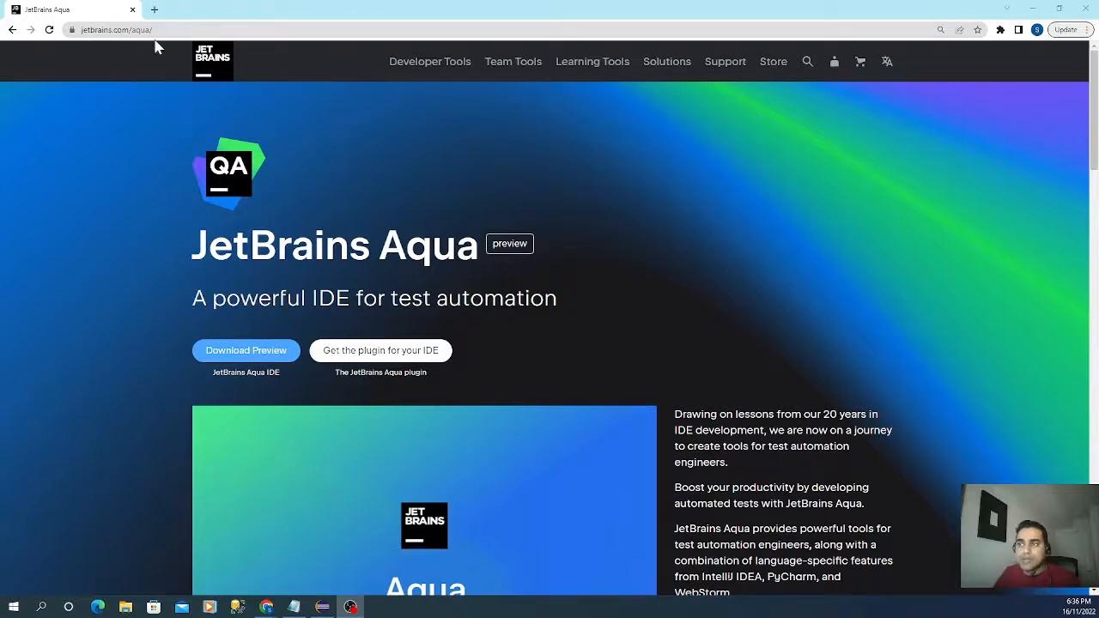
pyautogui.scroll(-3)
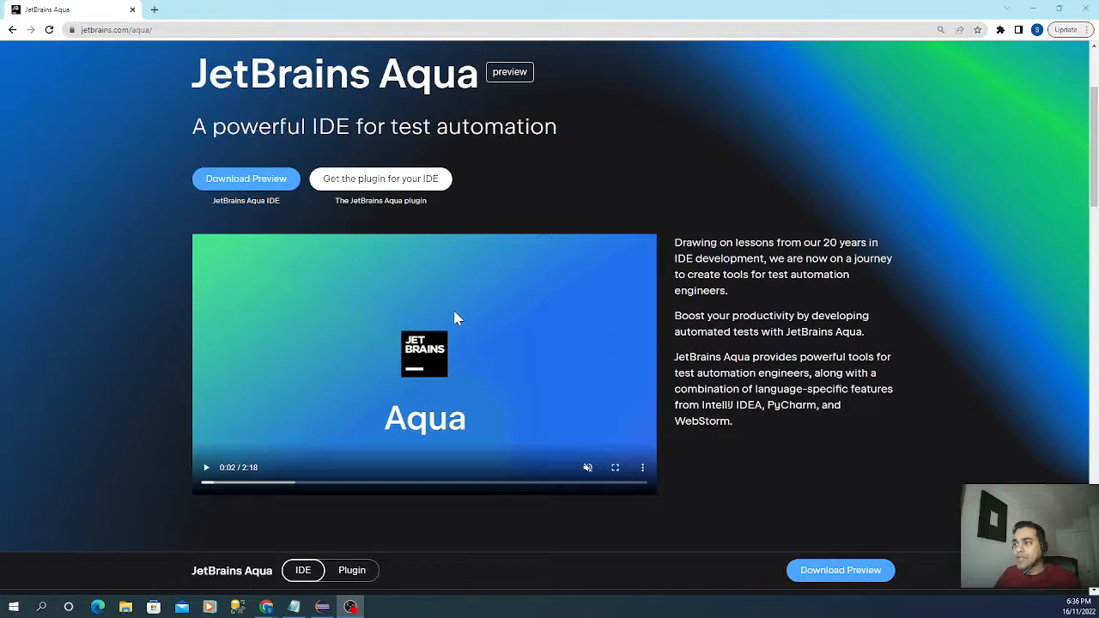
pyautogui.scroll(-3)
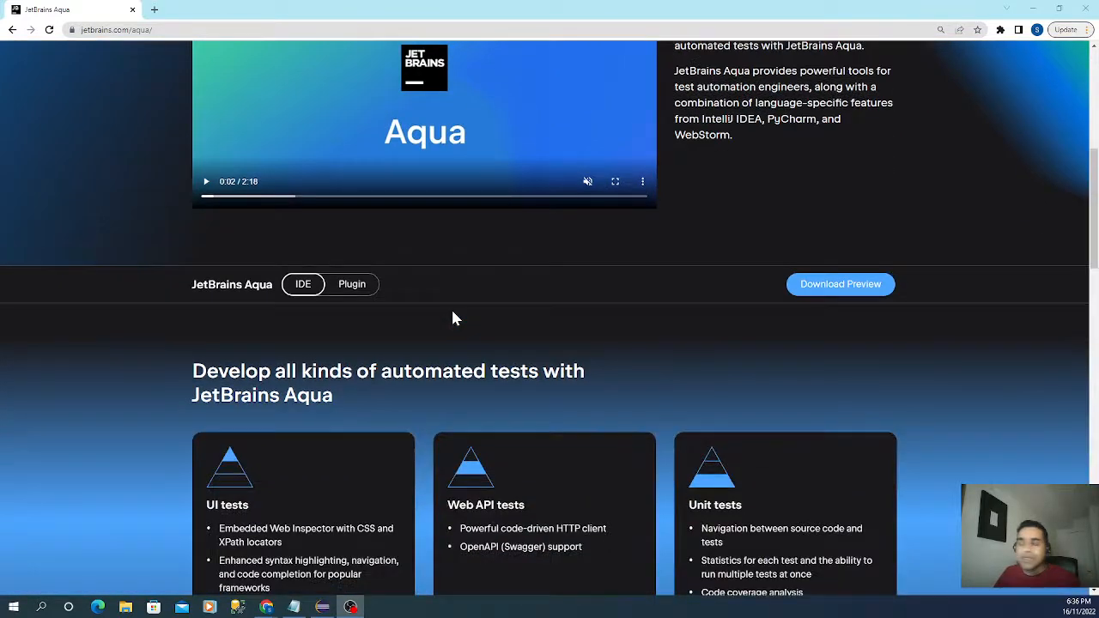
pyautogui.scroll(-3)
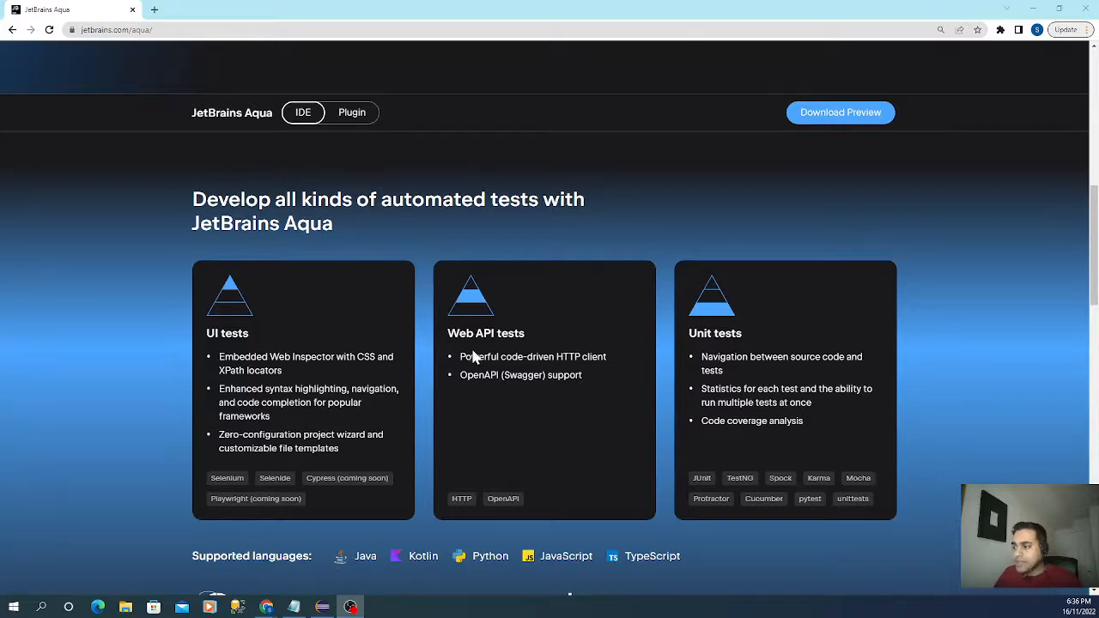
pyautogui.moveTo(721, 364)
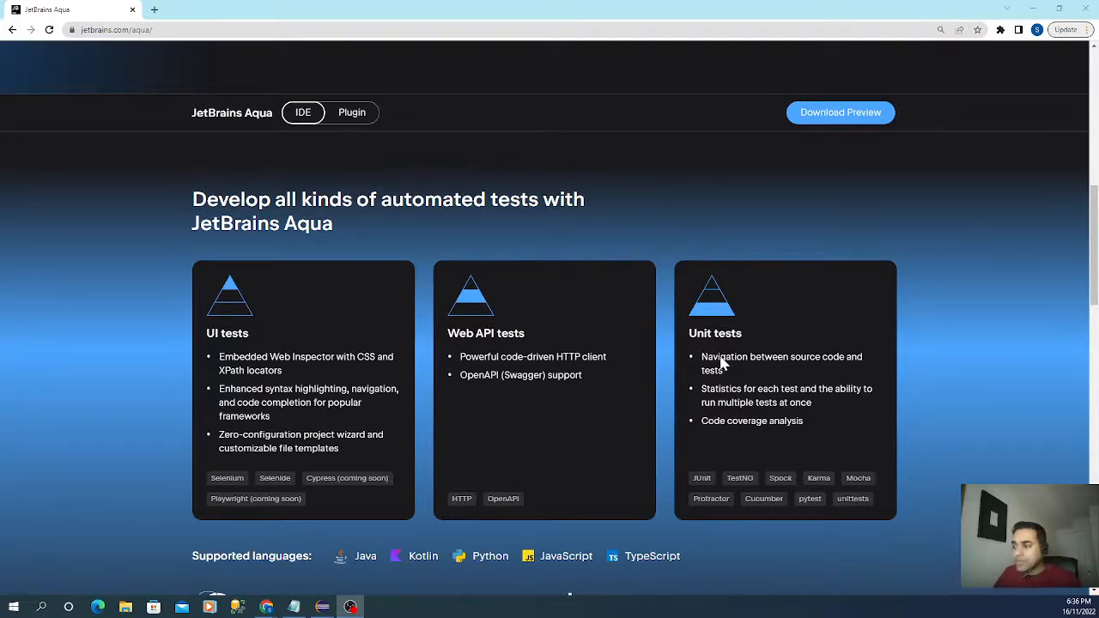
pyautogui.moveTo(627, 359)
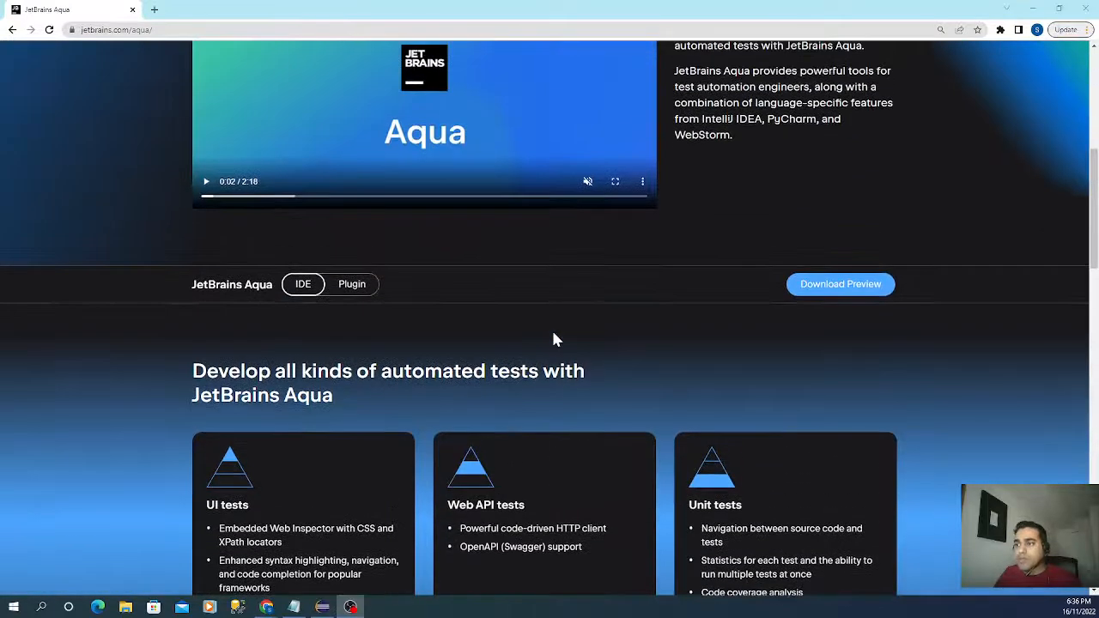
pyautogui.scroll(-3)
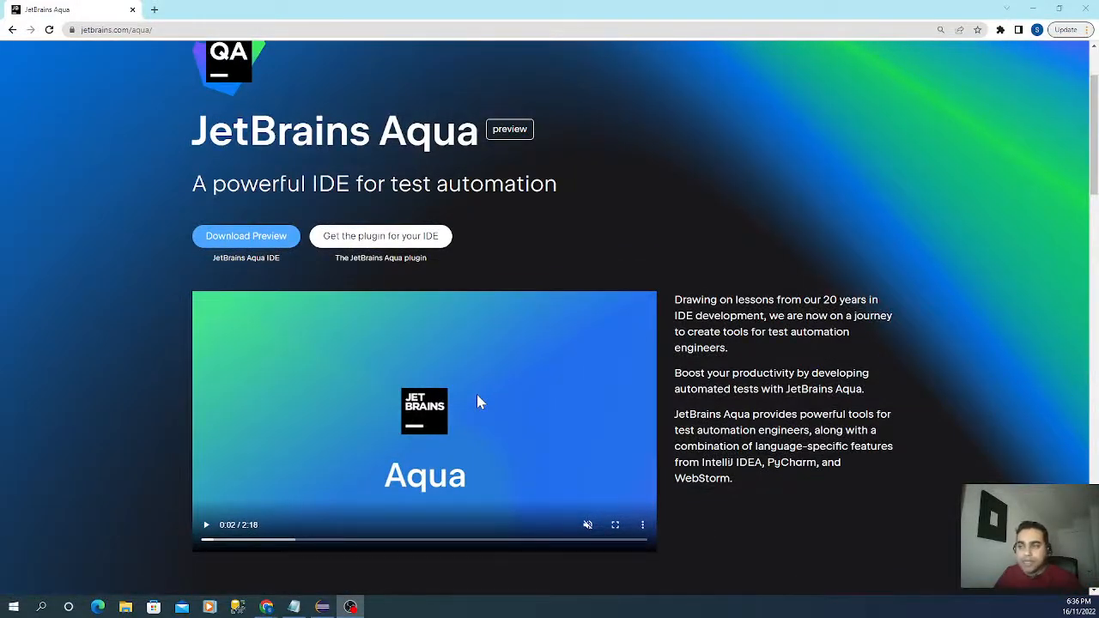
pyautogui.moveTo(474, 400)
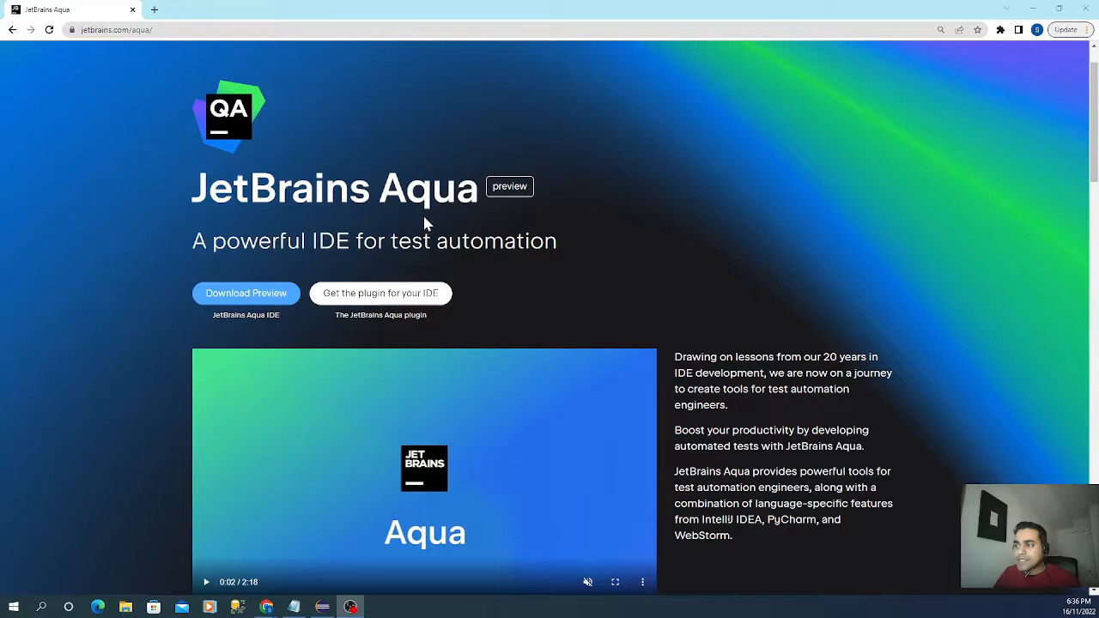
pyautogui.moveTo(456, 222)
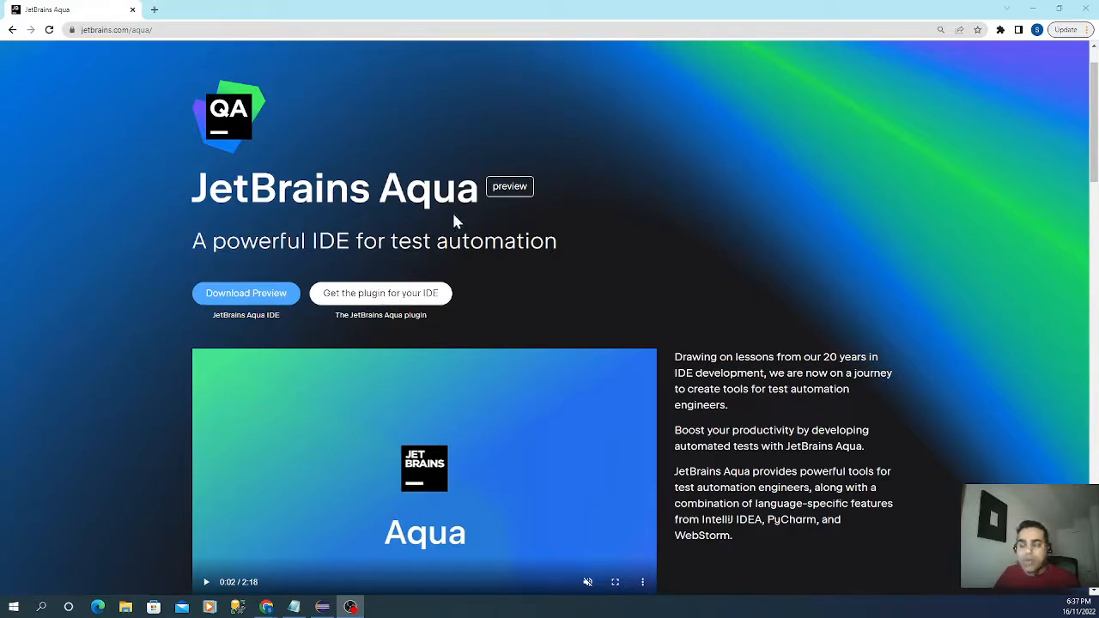
pyautogui.scroll(-3)
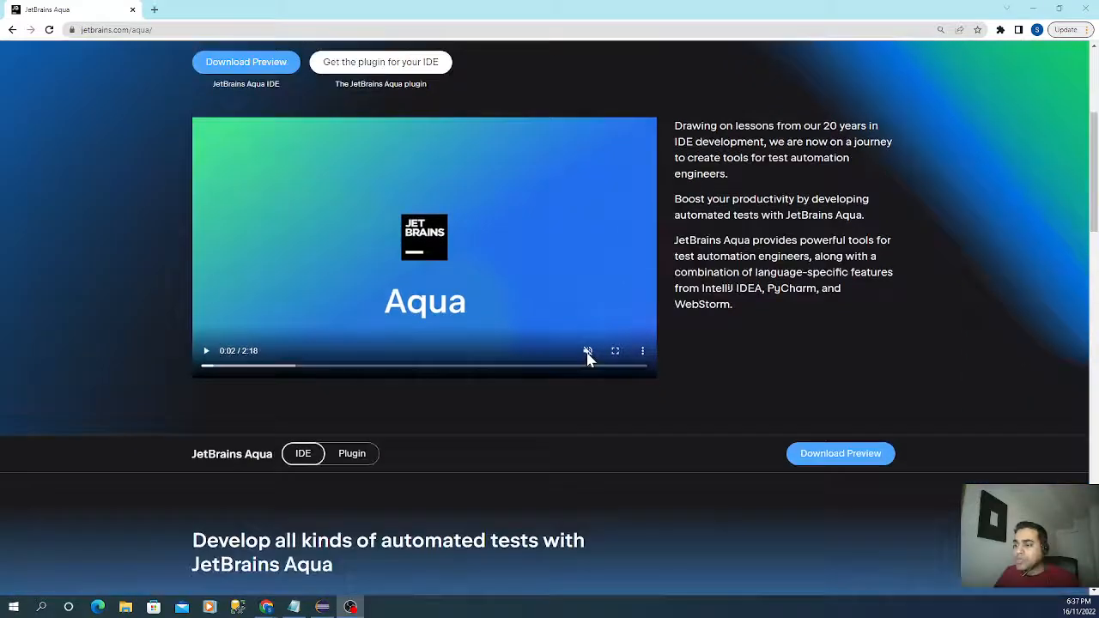
pyautogui.scroll(-3)
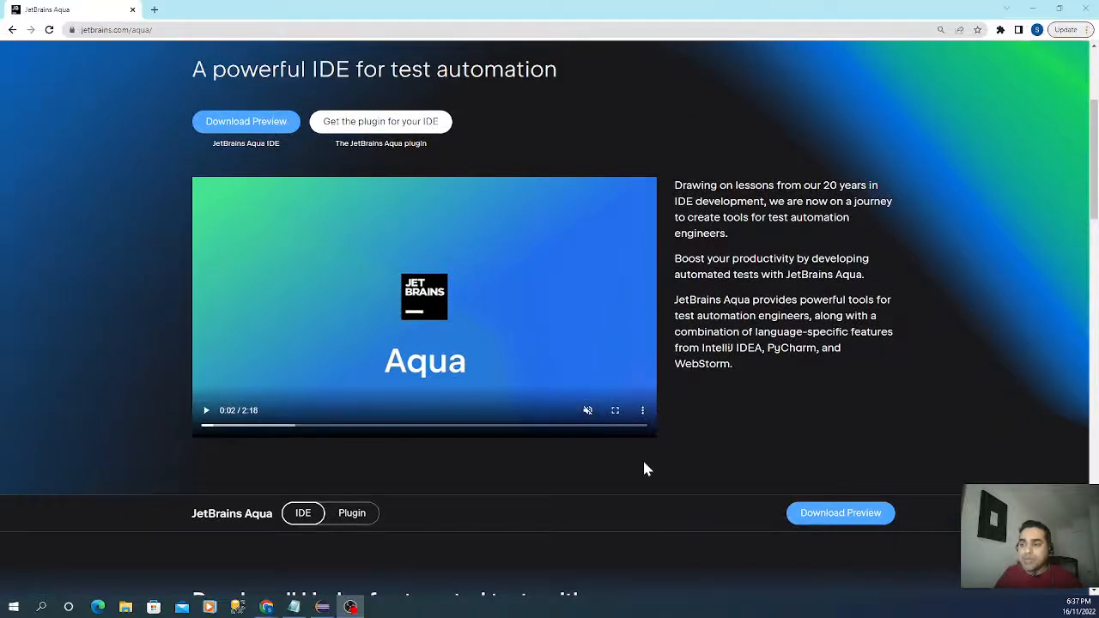
pyautogui.moveTo(642, 457)
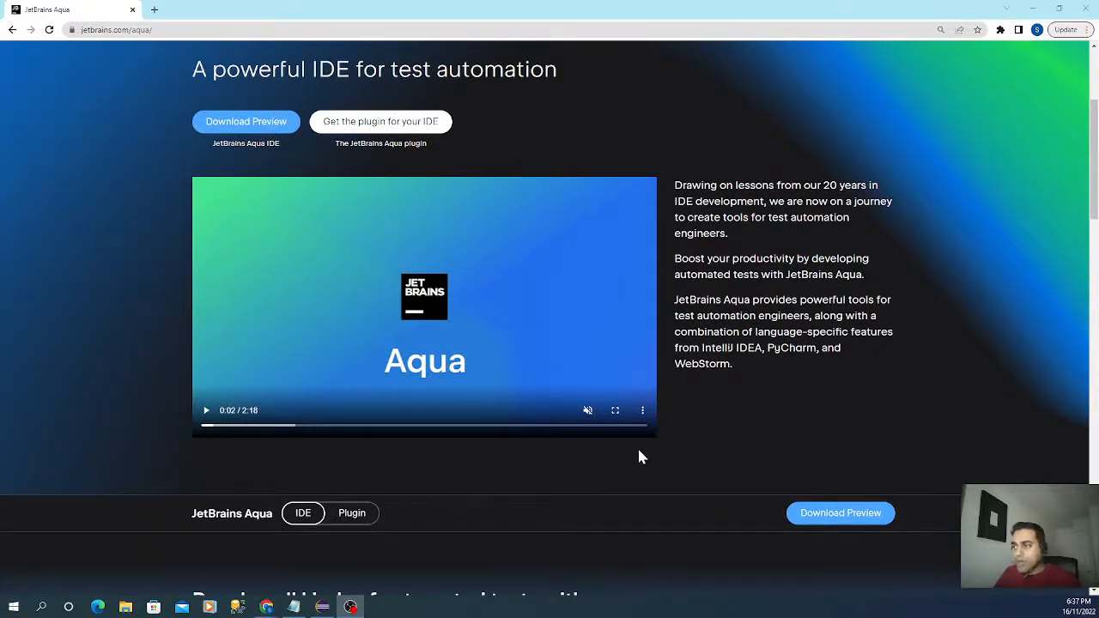
pyautogui.scroll(3)
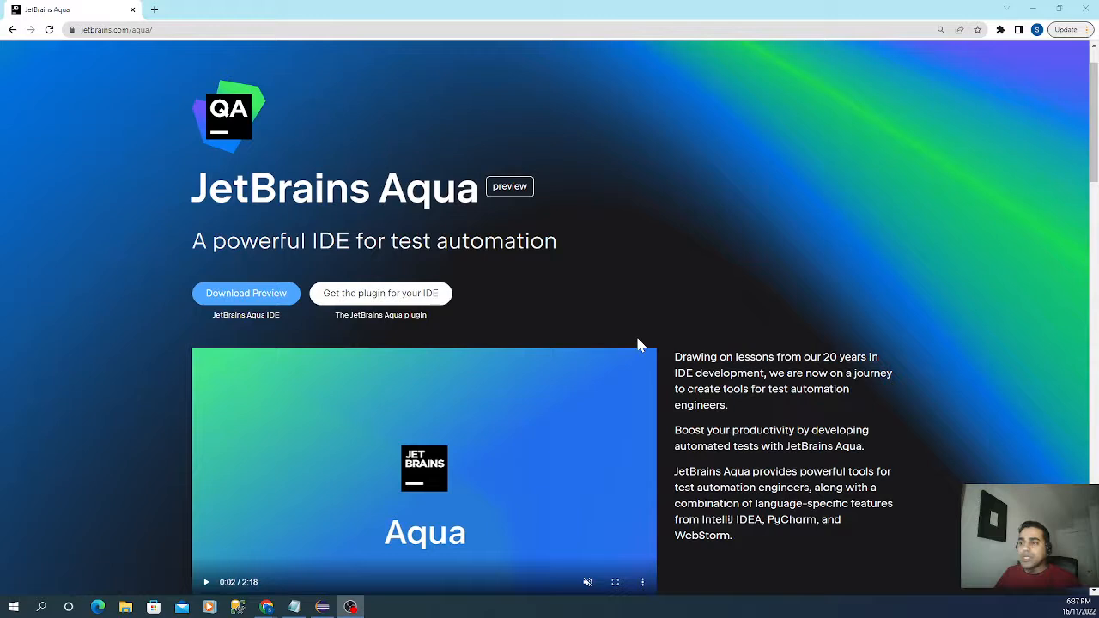
pyautogui.moveTo(635, 346)
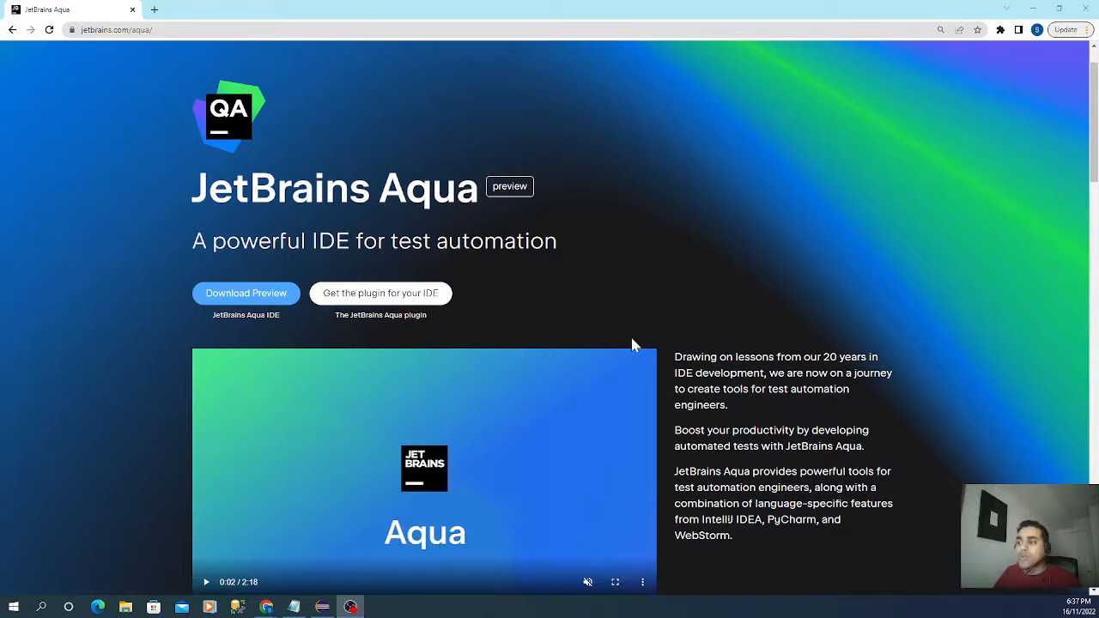
pyautogui.moveTo(617, 344)
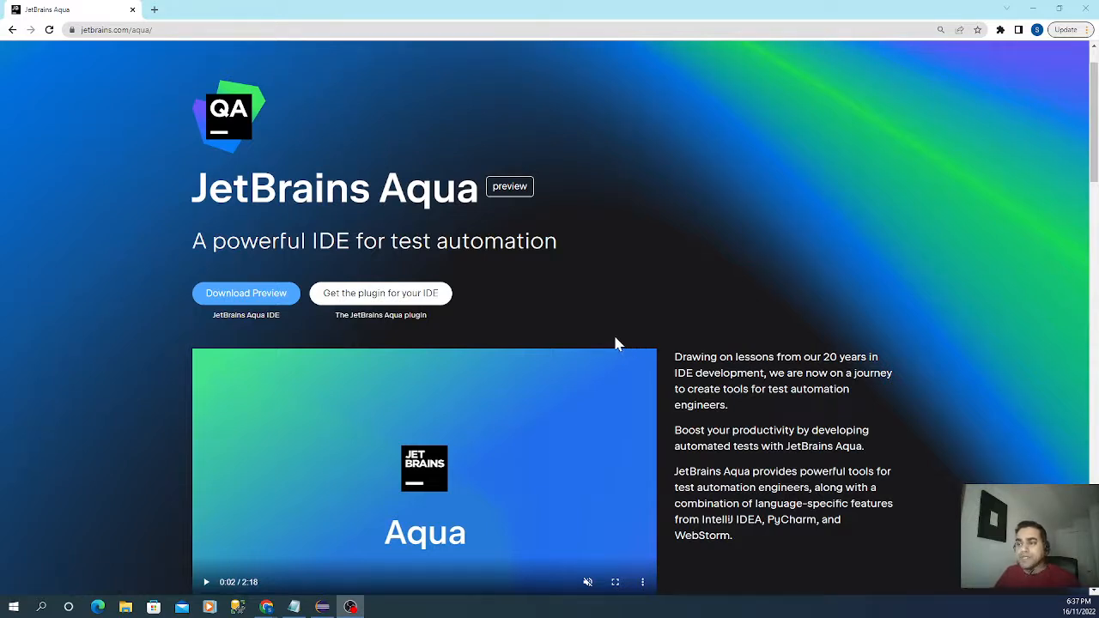
pyautogui.moveTo(531, 311)
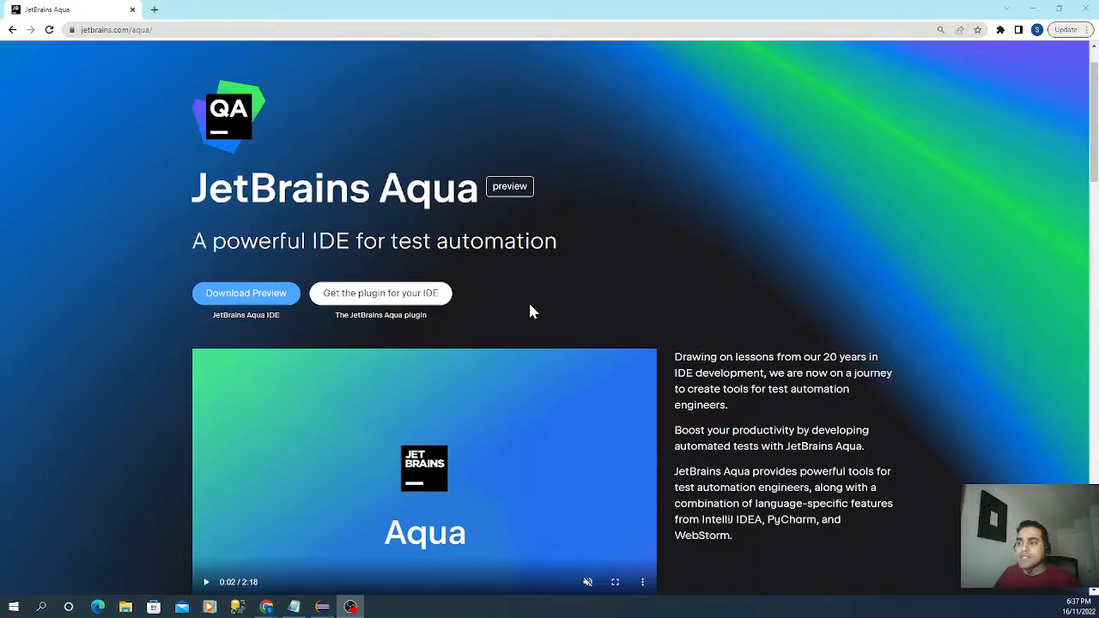
pyautogui.scroll(-3)
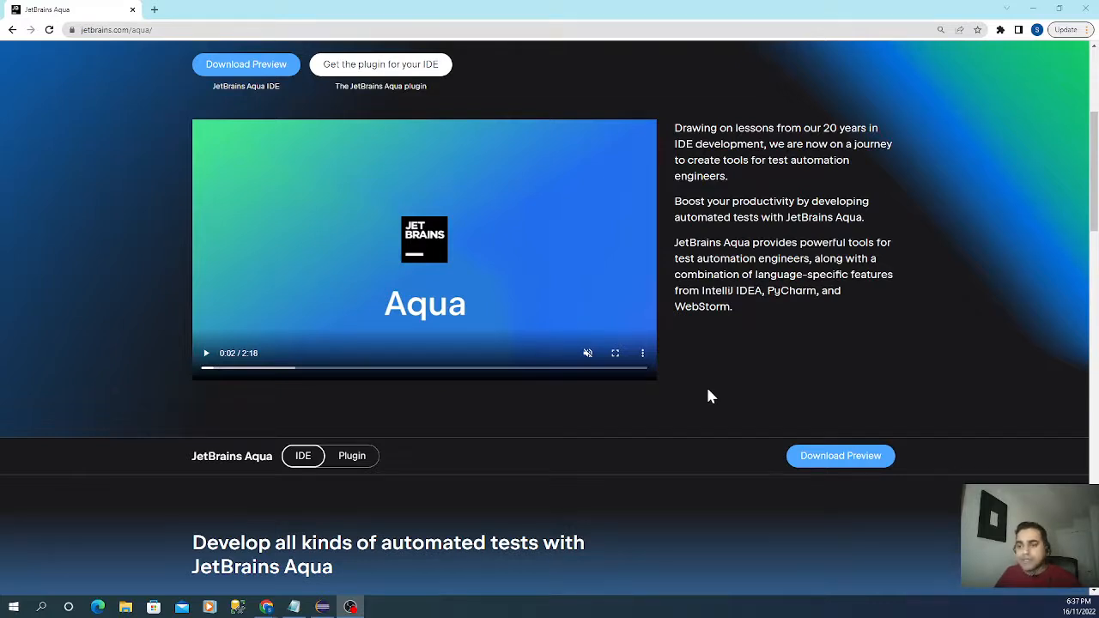
pyautogui.scroll(-3)
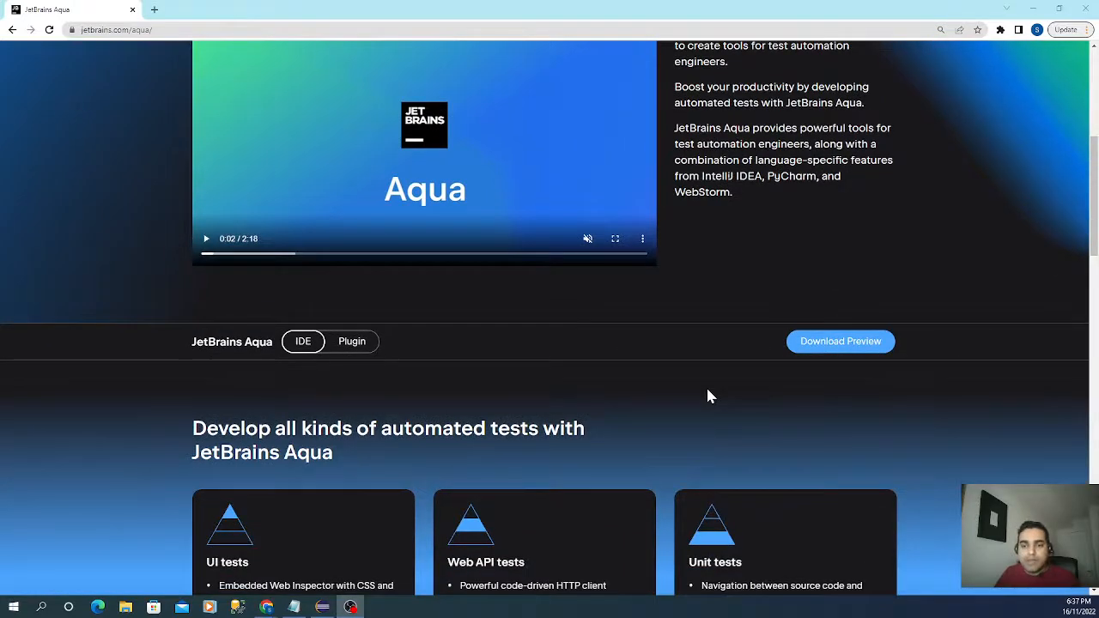